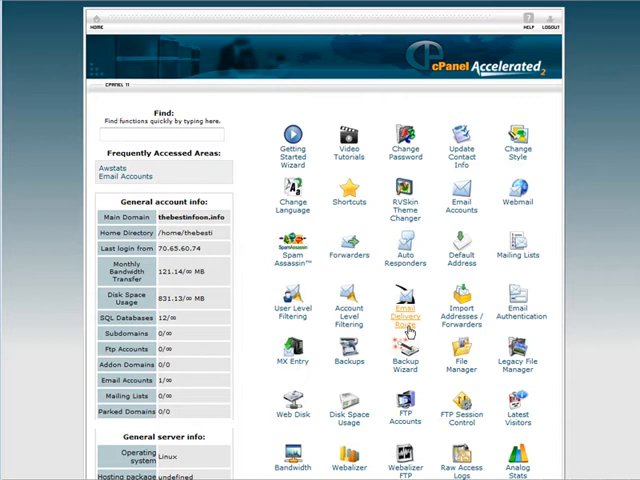
mouse_move(584, 290)
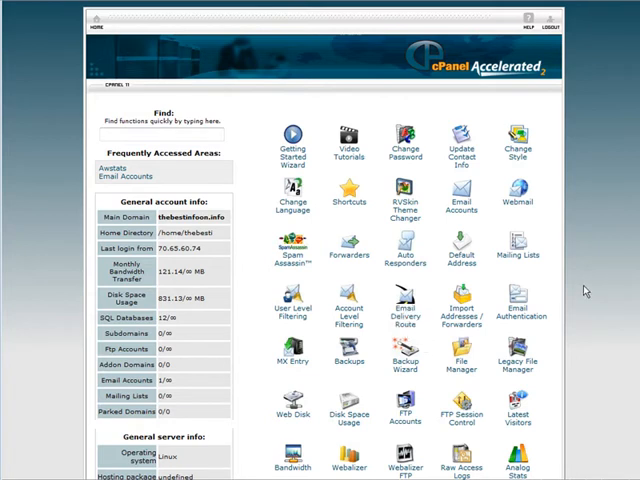
Start a new WordPress installation from the Fantastico De Luxe script installer.
scroll("down", 3)
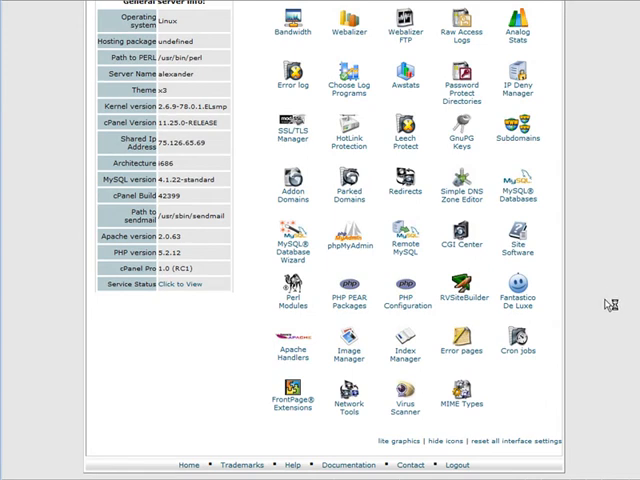
mouse_move(602, 350)
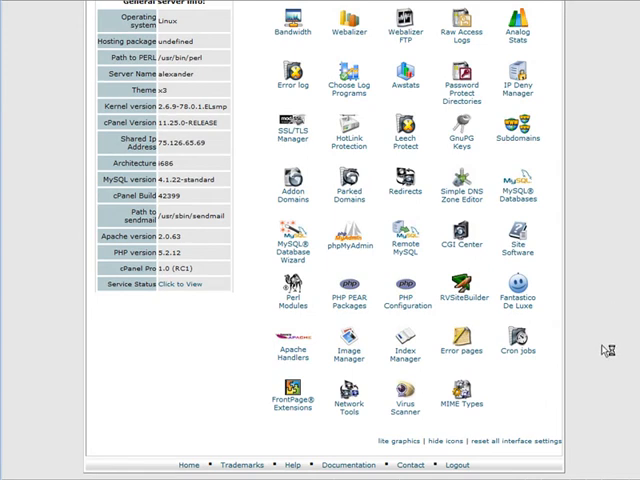
left_click(520, 288)
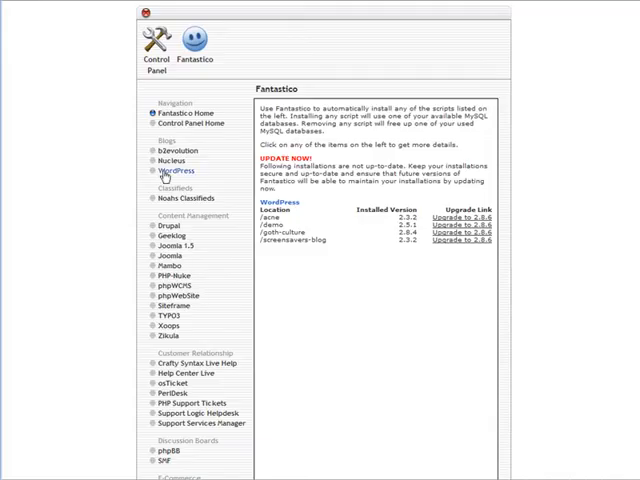
left_click(172, 172)
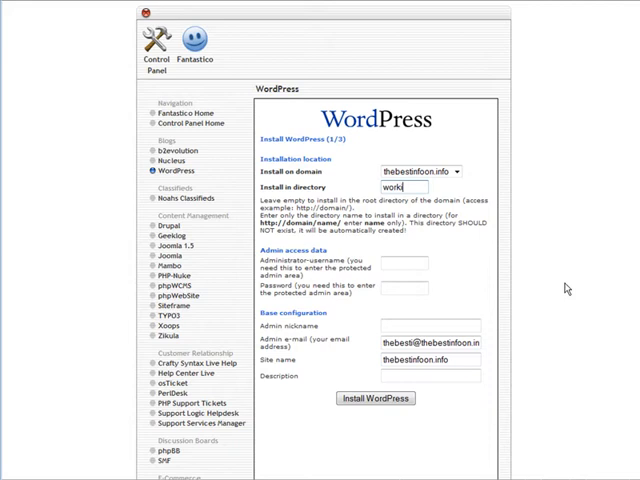
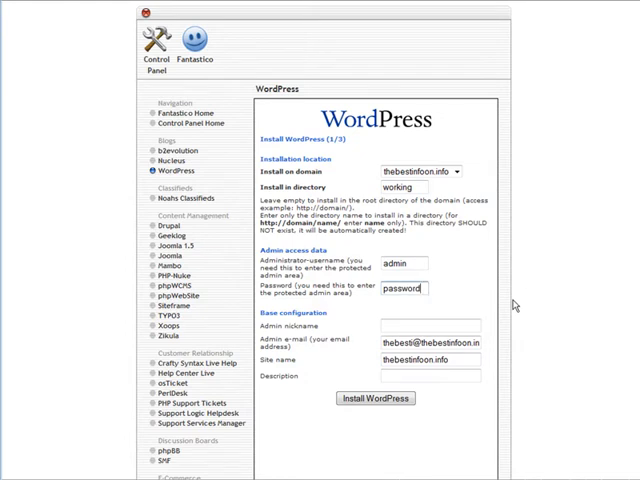
Fill in directory 'working', admin username and password, and submit Install WordPress.
scroll("down", 3)
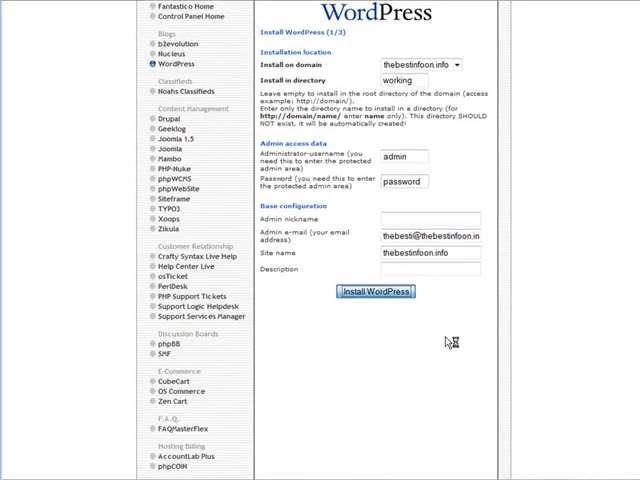
left_click(376, 292)
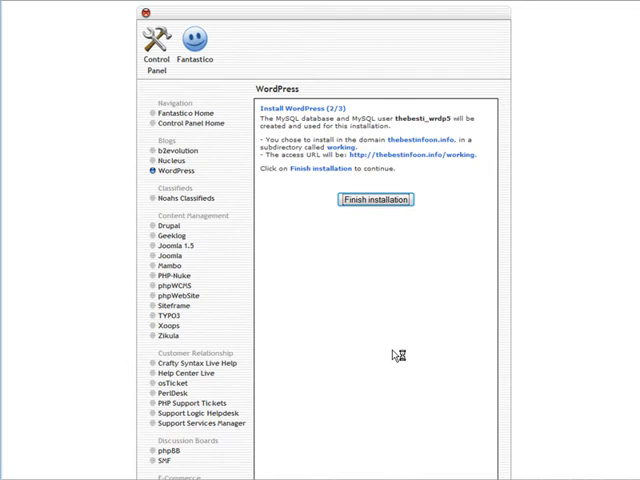
Finish the installation and log in to wp-admin with the admin username and password.
left_click(376, 200)
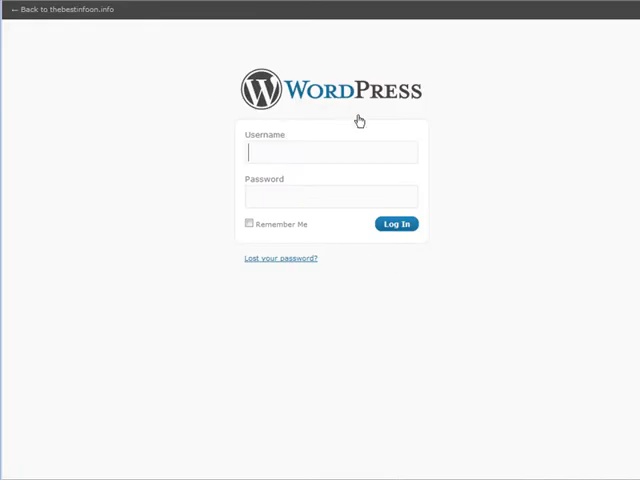
type("admin")
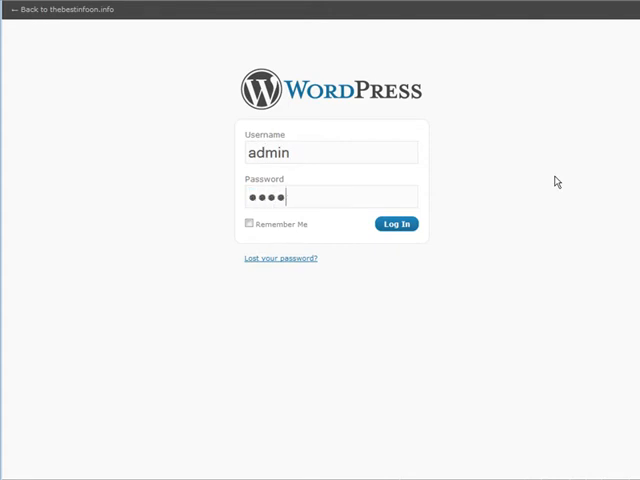
type("****")
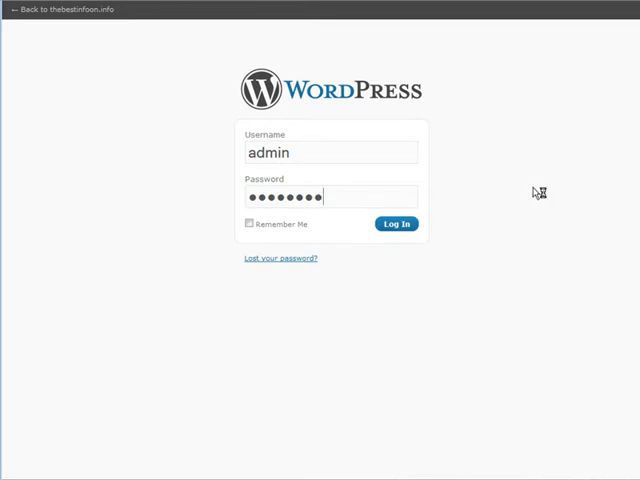
mouse_move(528, 204)
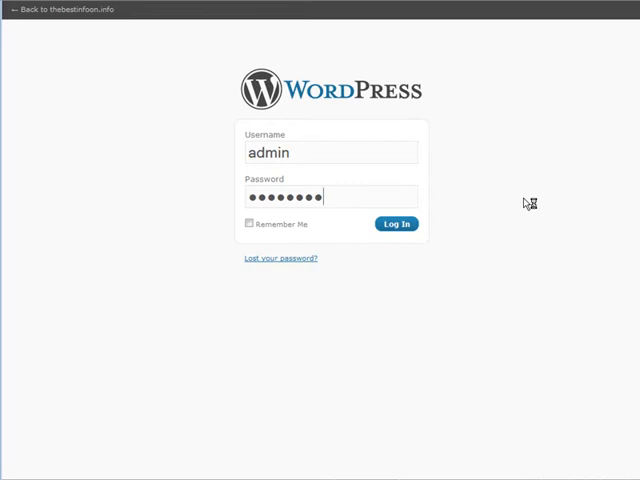
left_click(396, 224)
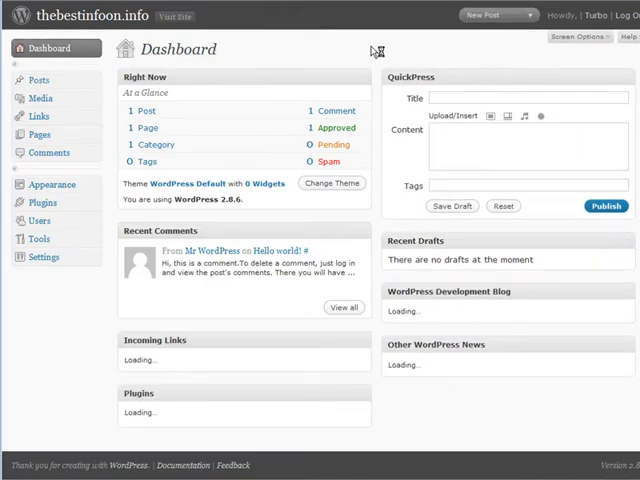
Add a new post titled 'Release Schedule' with the three January release lines and publish it.
left_click(32, 80)
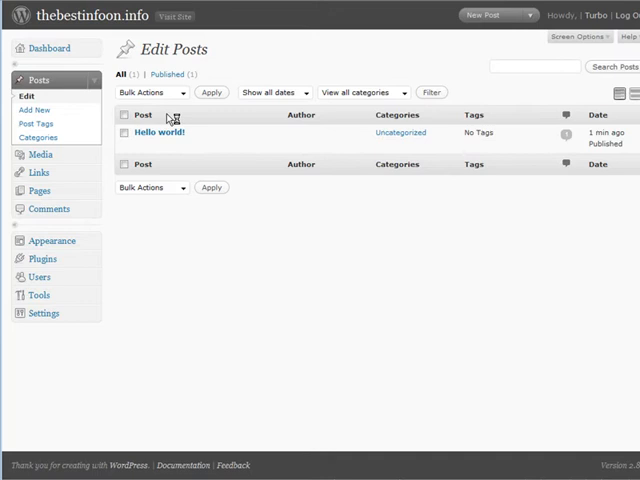
left_click(36, 108)
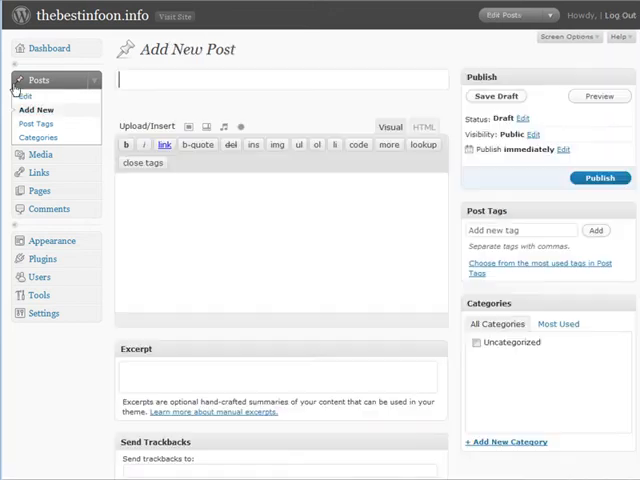
left_click(144, 80)
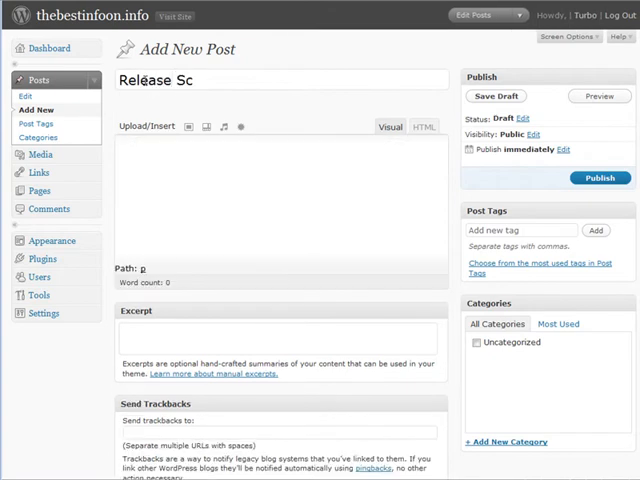
type("hedule")
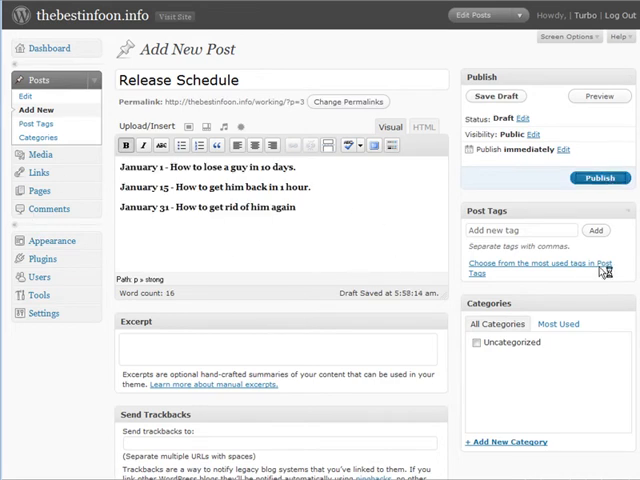
left_click(598, 176)
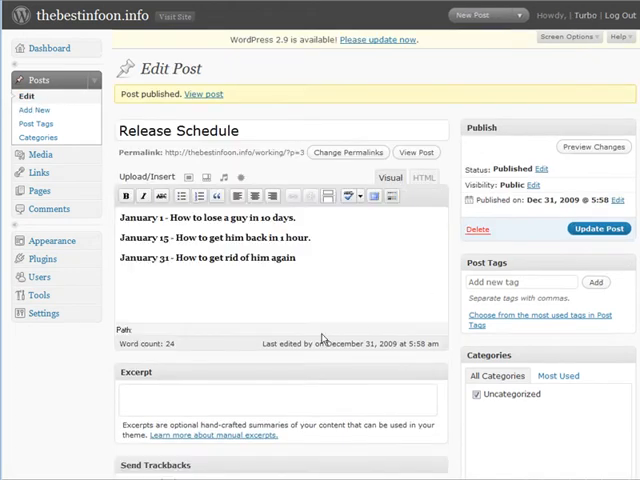
mouse_move(260, 270)
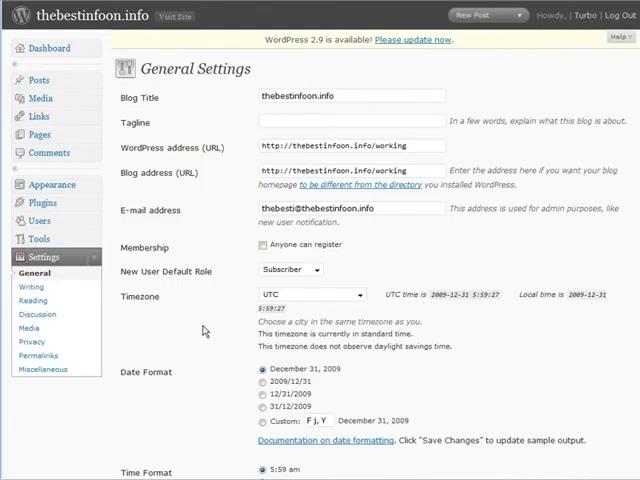
mouse_move(192, 388)
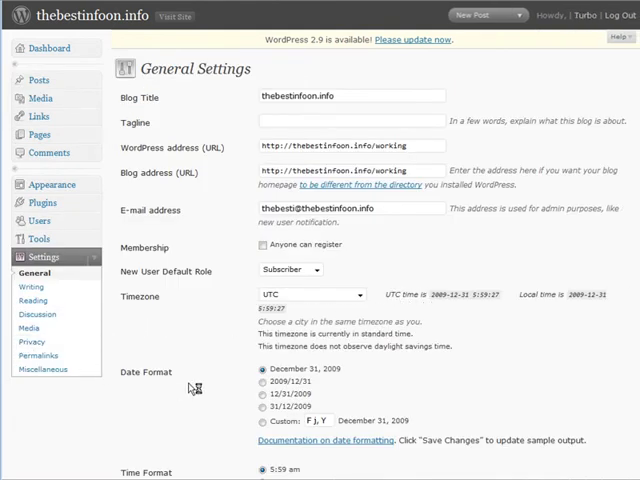
Show the Privacy settings with search engines blocked and normal visitors allowed.
left_click(32, 340)
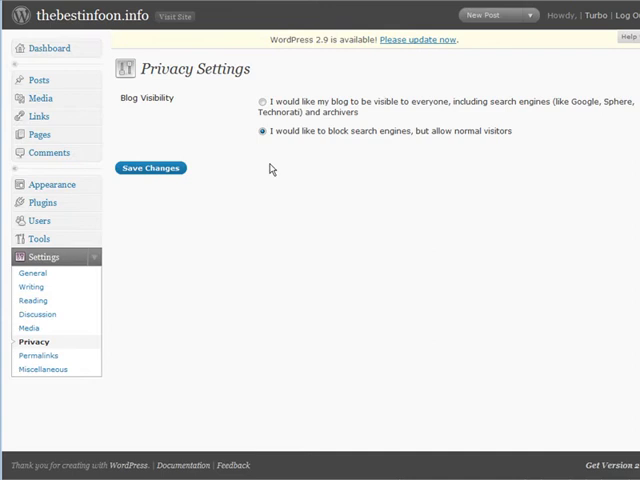
mouse_move(318, 216)
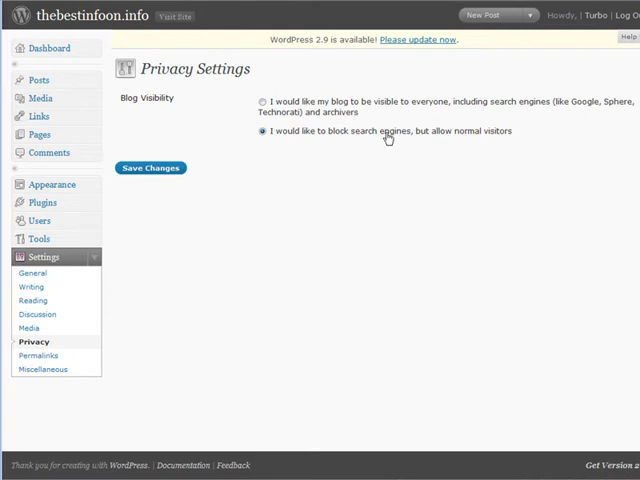
mouse_move(448, 244)
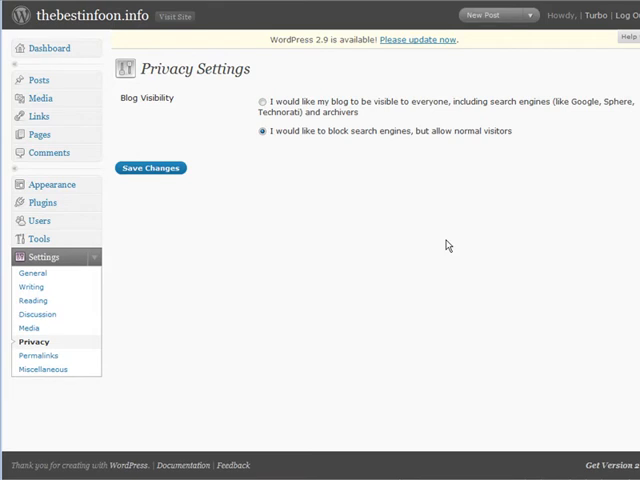
mouse_move(444, 284)
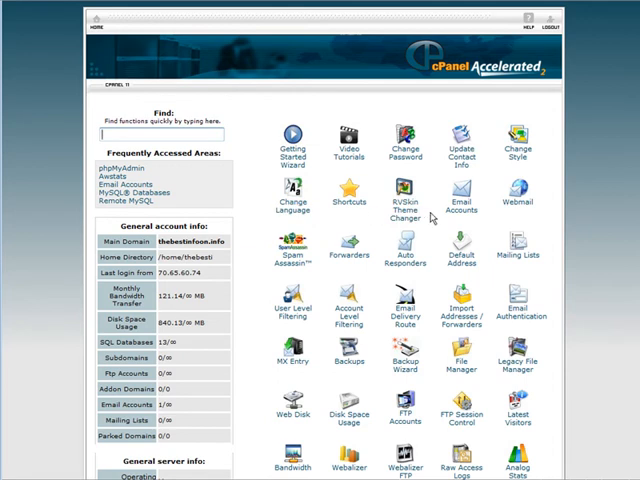
mouse_move(568, 226)
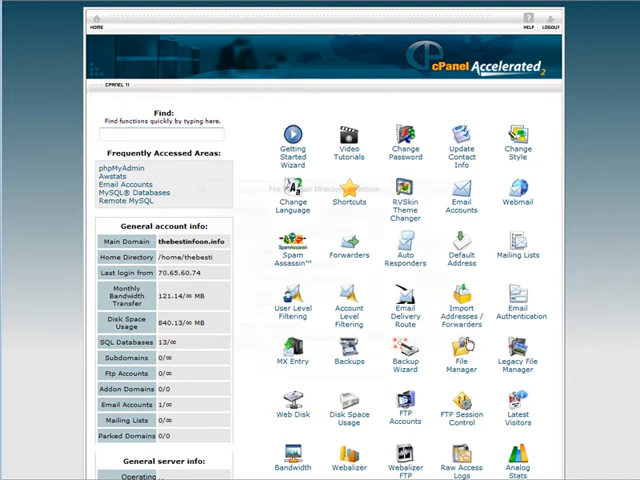
Launch File Manager from the cPanel home page.
left_click(456, 352)
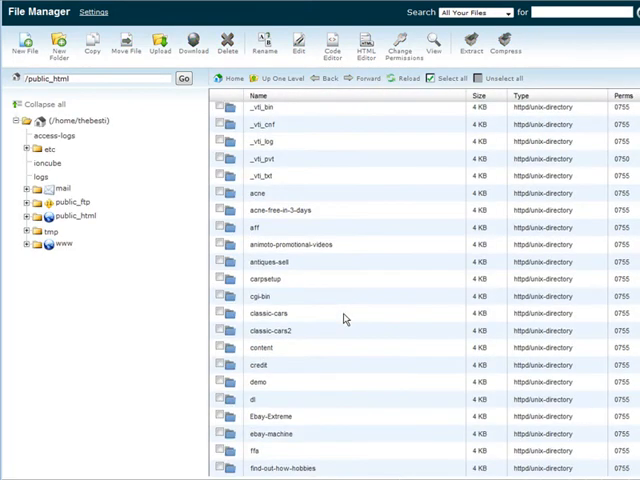
Go into the working folder inside public_html listing the WordPress files.
scroll("down", 3)
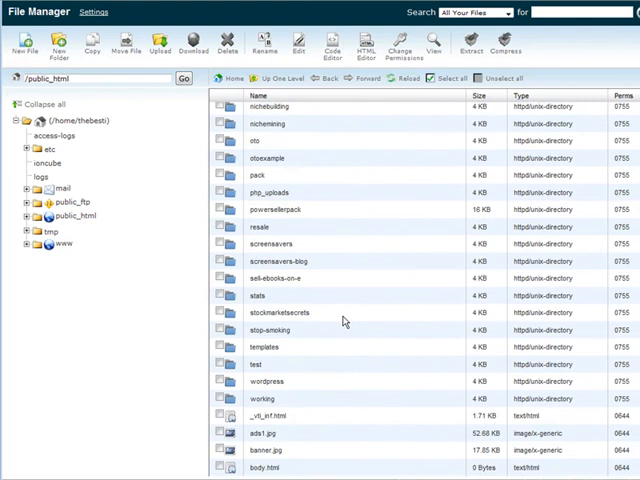
scroll("down", 3)
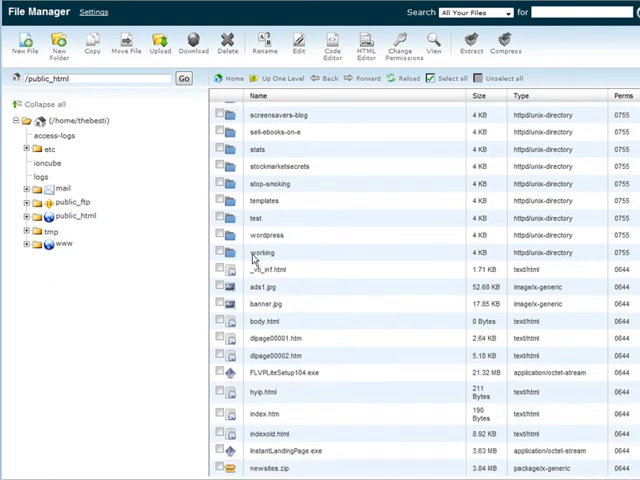
double_click(262, 252)
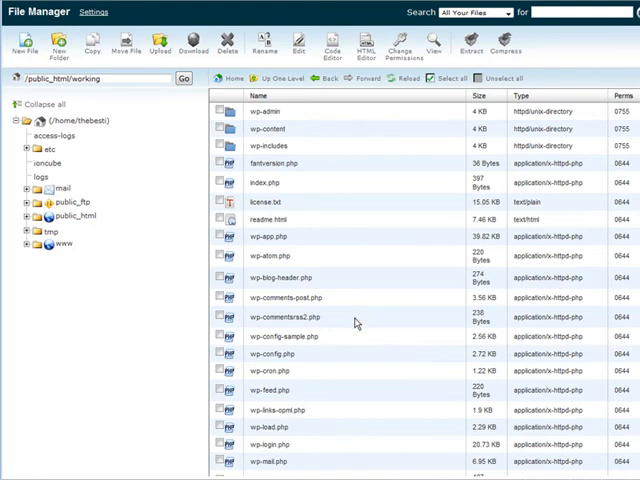
mouse_move(292, 362)
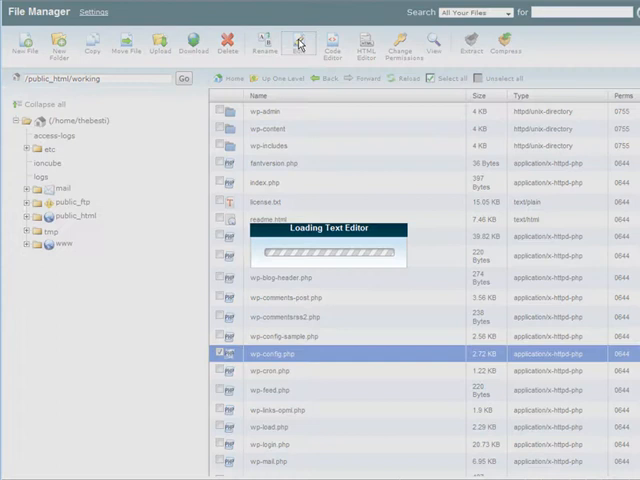
Edit wp-config.php in the text editor to view the MySQL defines, then start Notepad.
left_click(298, 42)
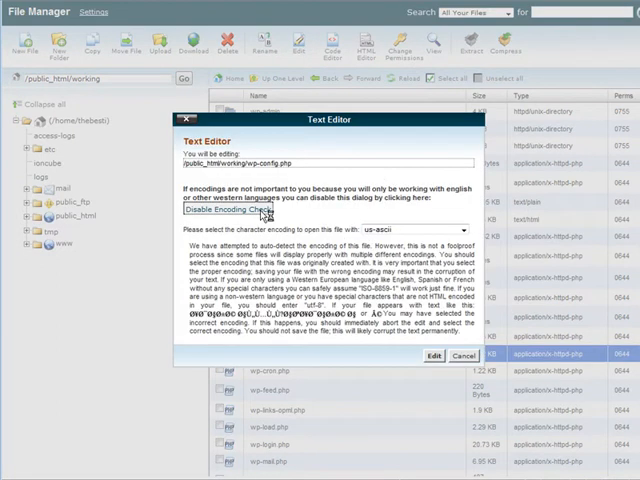
left_click(432, 356)
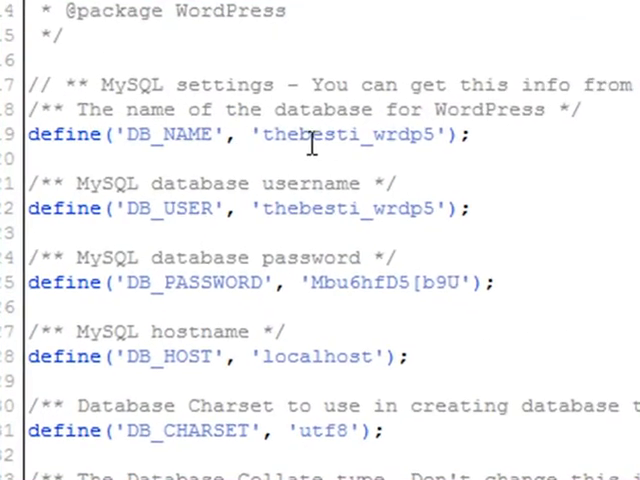
left_click(258, 136)
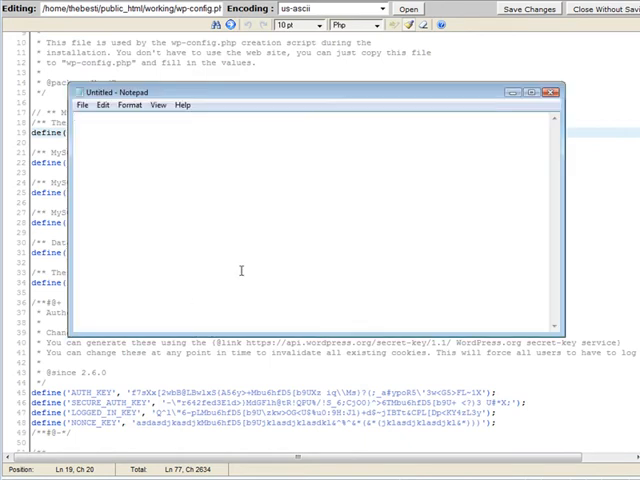
Write 'db name' and 'user name' labels in the Notepad note.
type("db")
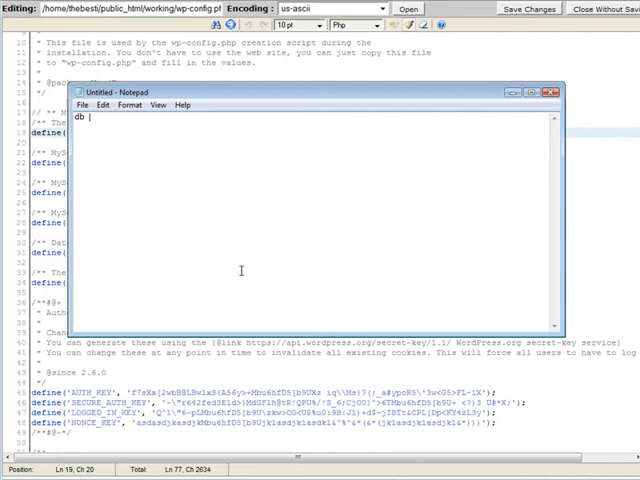
type("name")
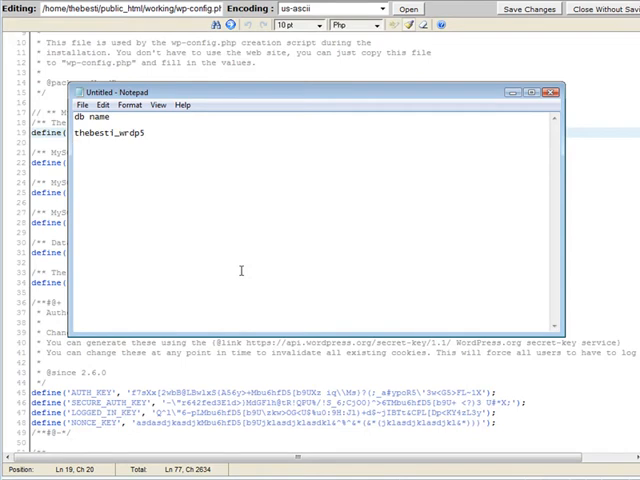
type("user n")
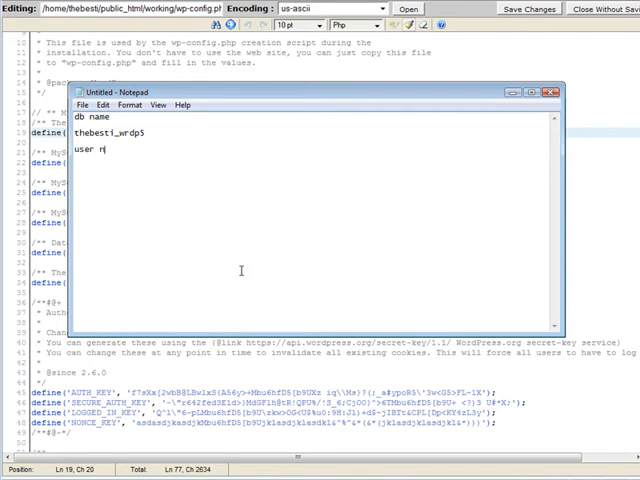
type("ame")
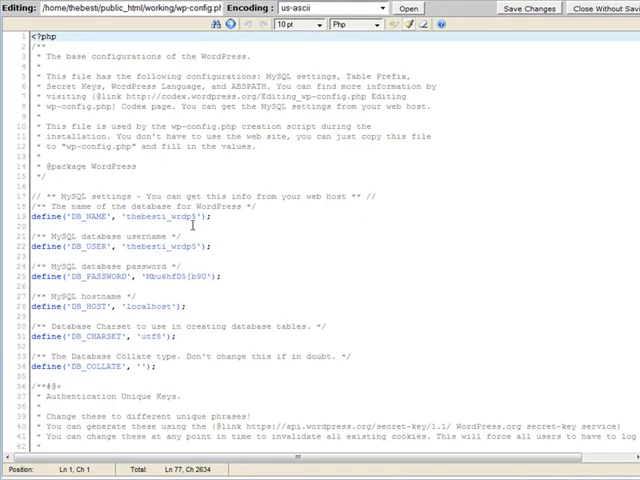
scroll("down", 3)
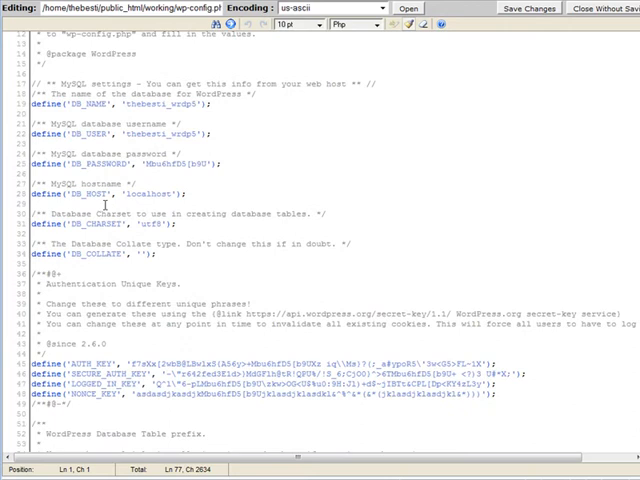
scroll("down", 3)
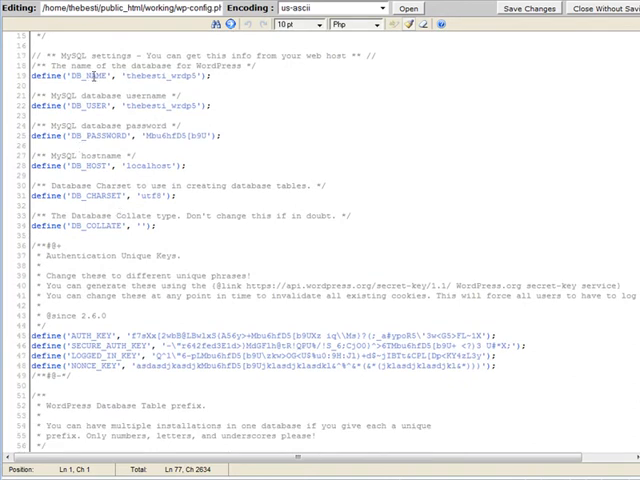
left_click(128, 106)
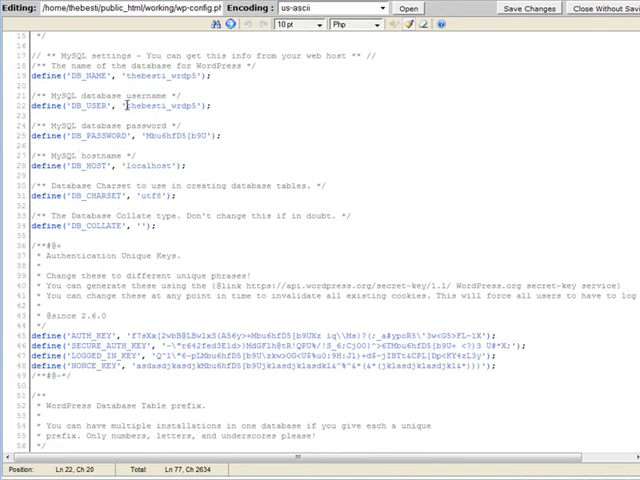
double_click(168, 106)
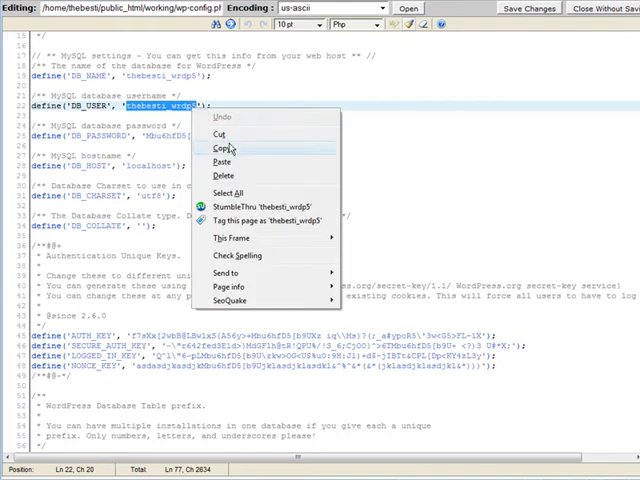
left_click(222, 148)
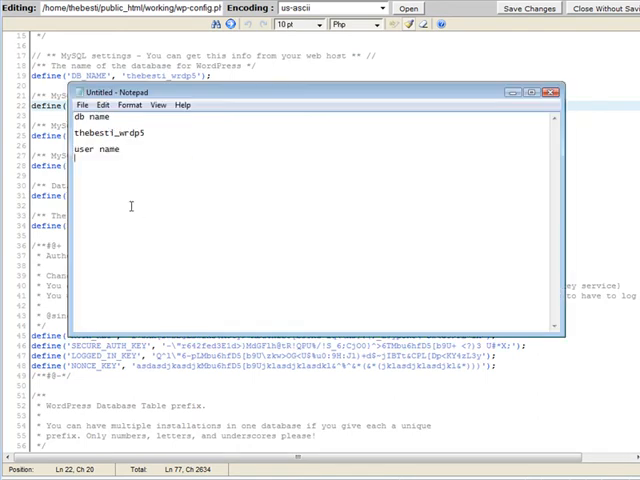
type("thebesti_wrdp5")
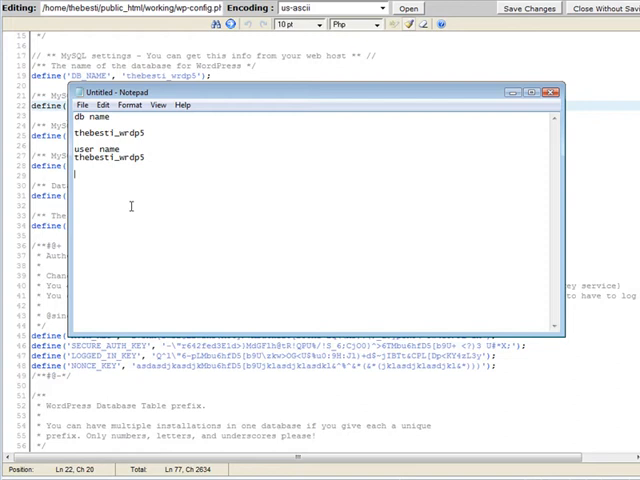
type("passwor")
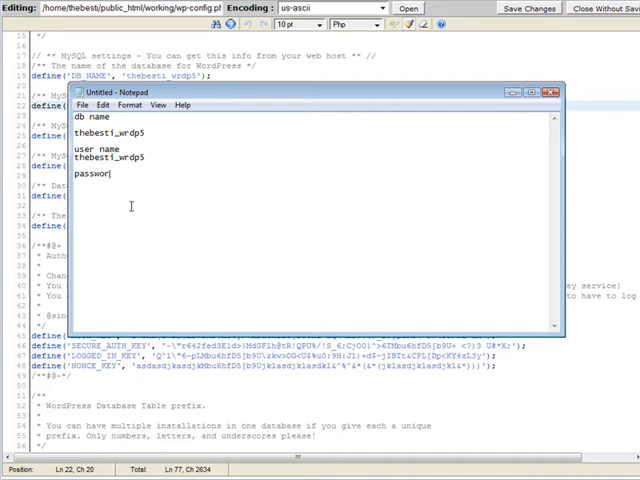
type("d")
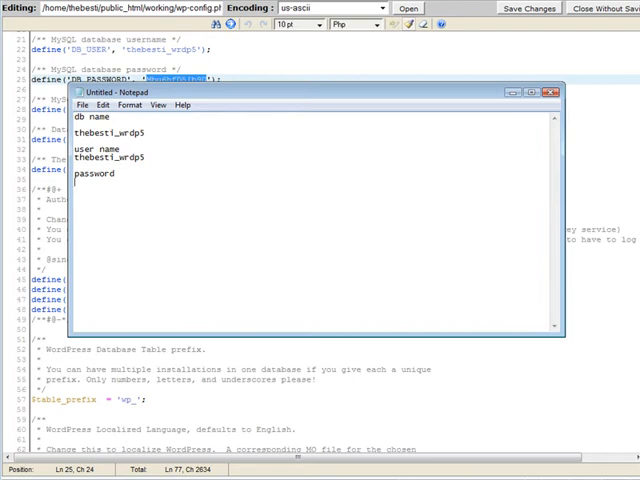
mouse_move(272, 248)
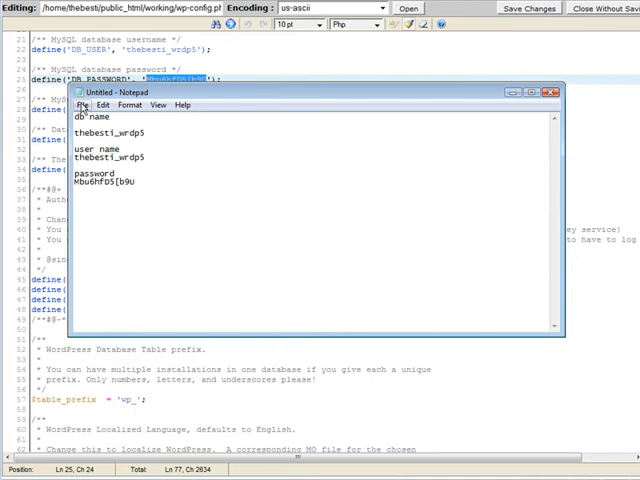
left_click(82, 104)
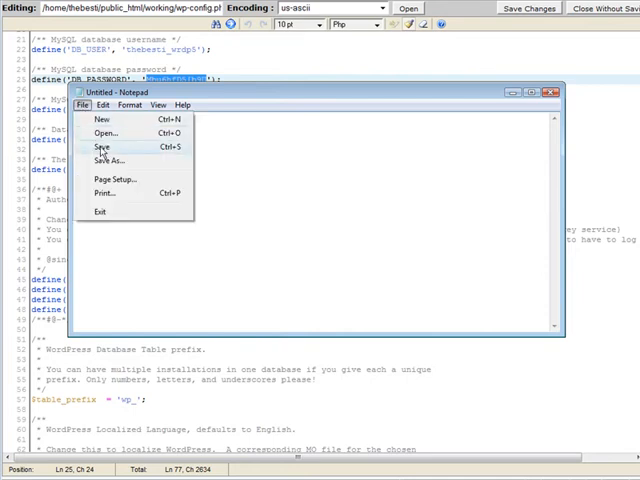
Save the database-details note as dbinfo.txt on the desktop.
left_click(102, 148)
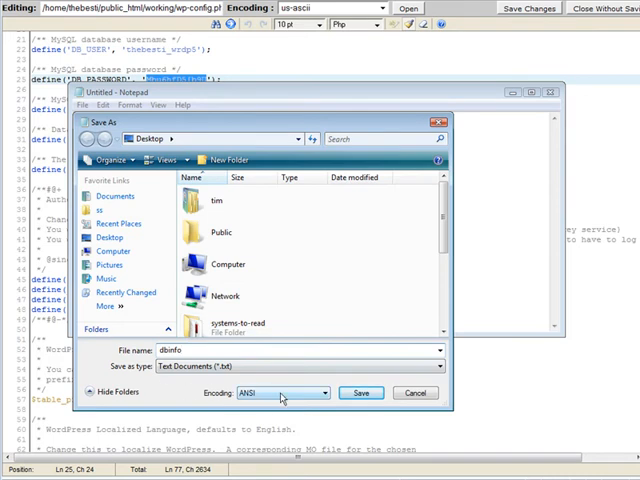
left_click(360, 392)
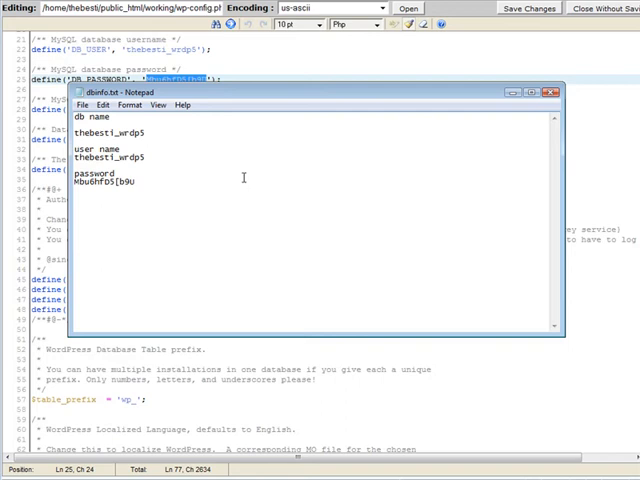
mouse_move(256, 232)
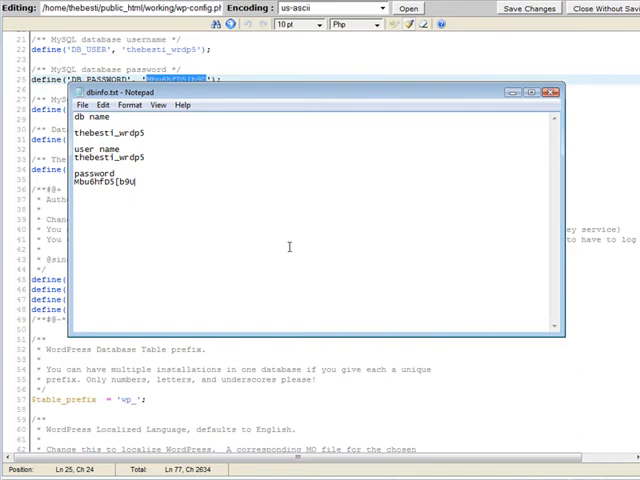
mouse_move(312, 280)
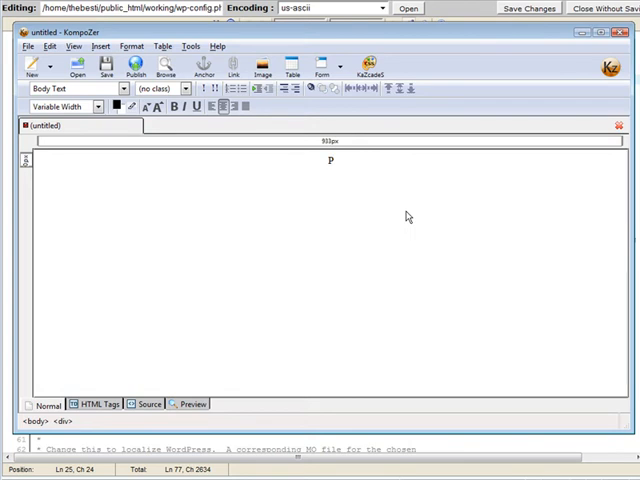
Write 'PLR Product of the month!' and format the line as Heading 1.
type("PLR H")
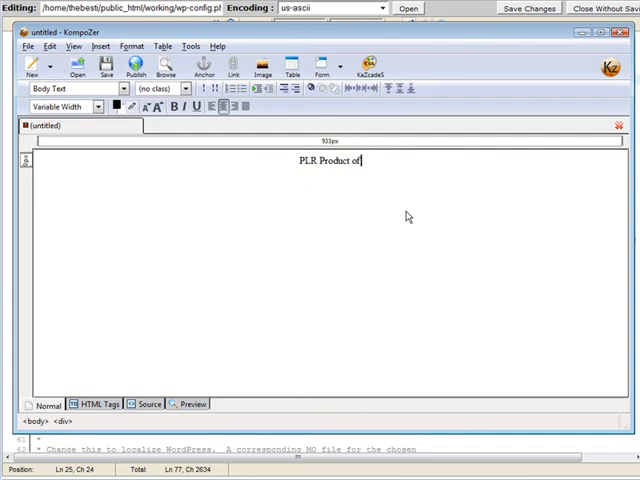
type("the month!")
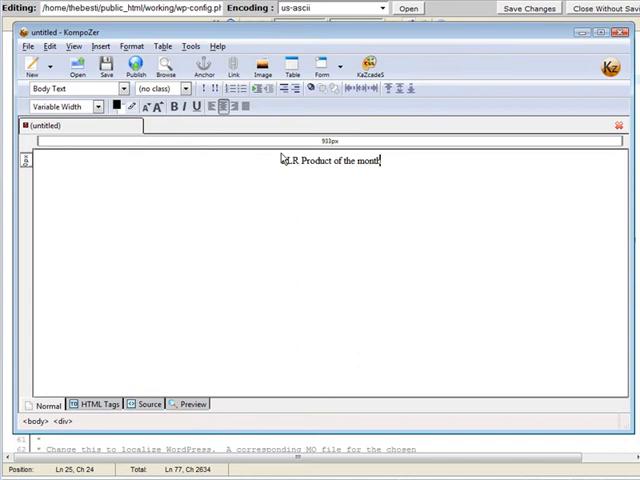
left_click_drag(284, 160, 380, 160)
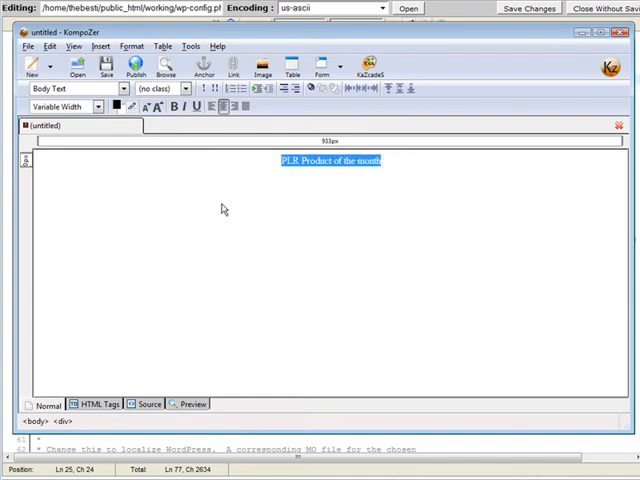
left_click(156, 106)
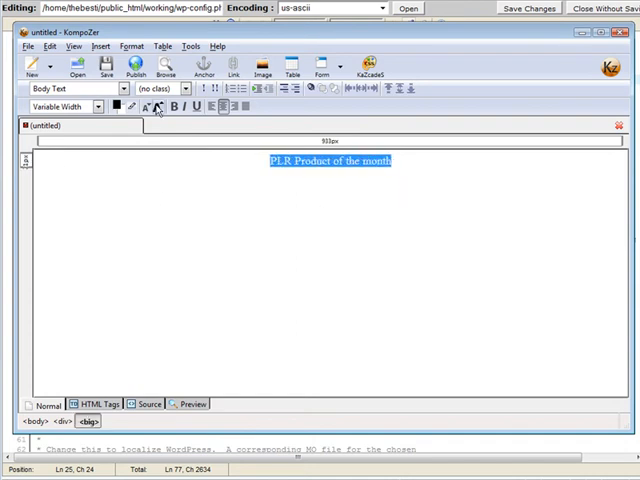
left_click(92, 88)
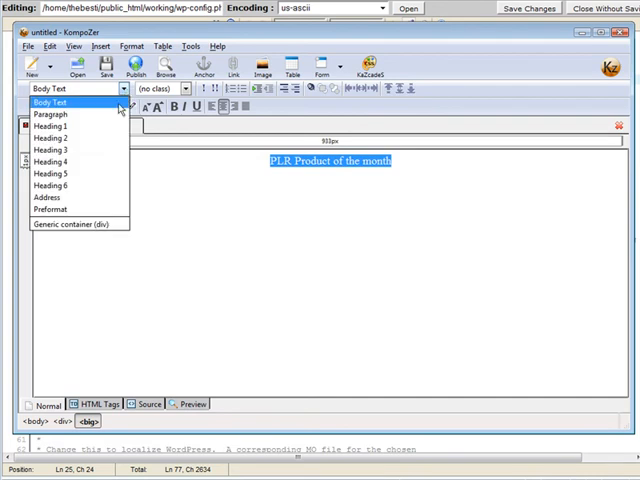
left_click(64, 126)
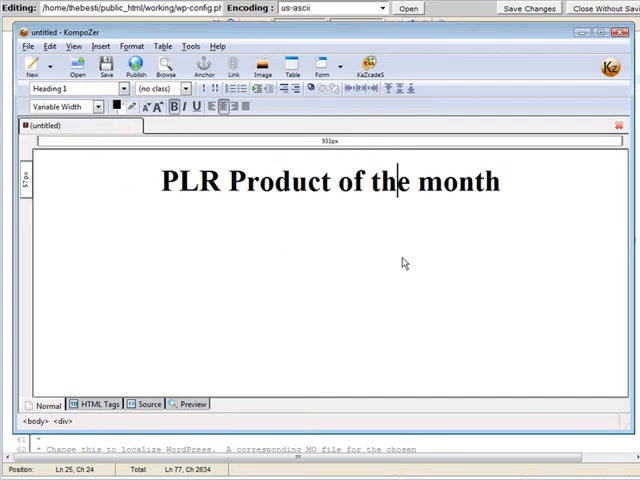
mouse_move(104, 64)
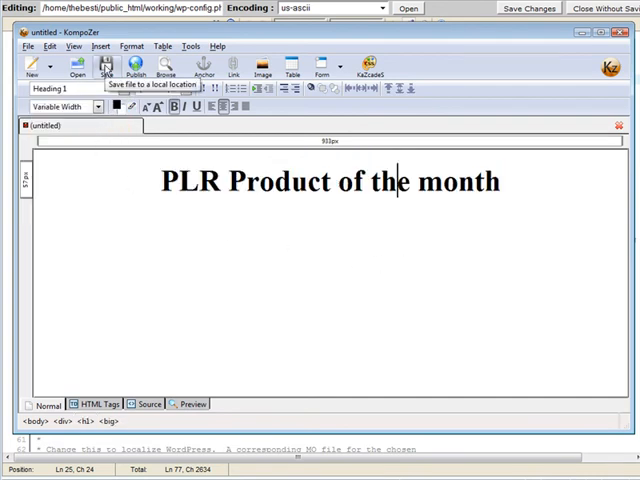
Save the page with title release-schedule as release-schedule.html.
left_click(104, 64)
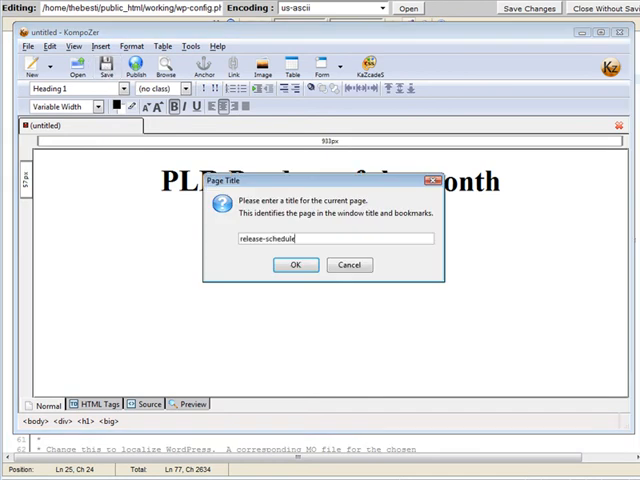
left_click(292, 264)
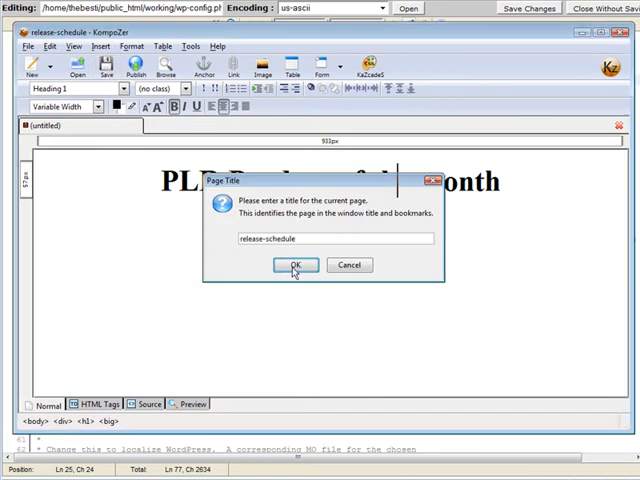
left_click(292, 264)
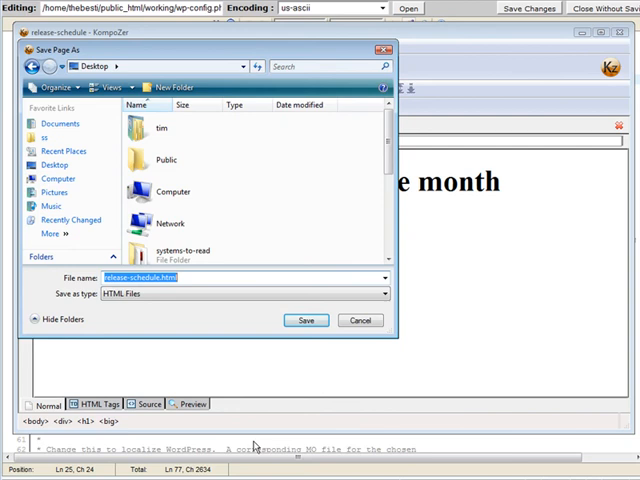
left_click(306, 320)
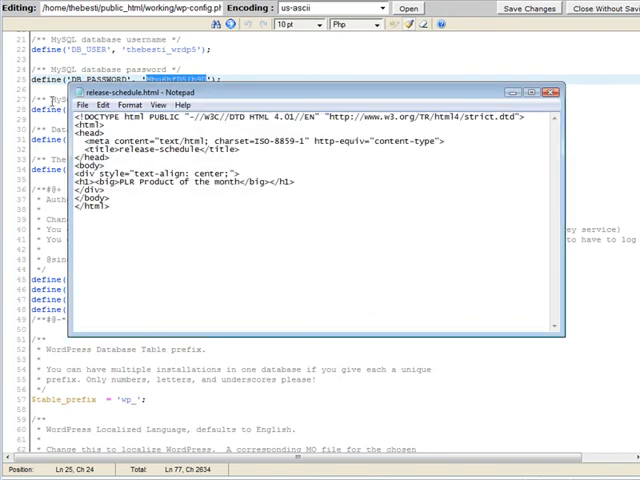
Save the page source under a new name as release-schedule.php with the All Files type.
left_click(82, 104)
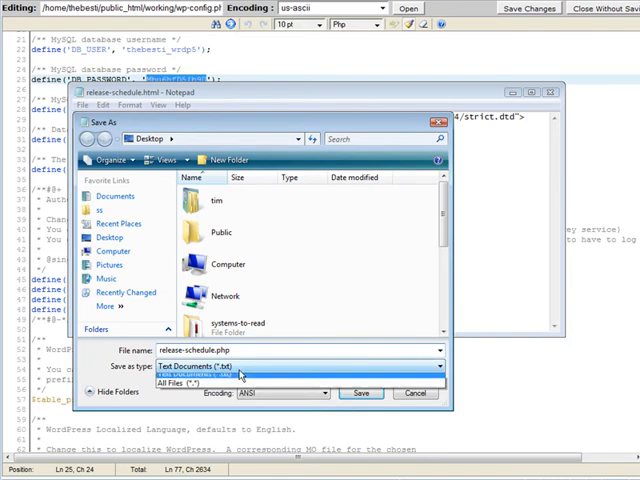
left_click(204, 384)
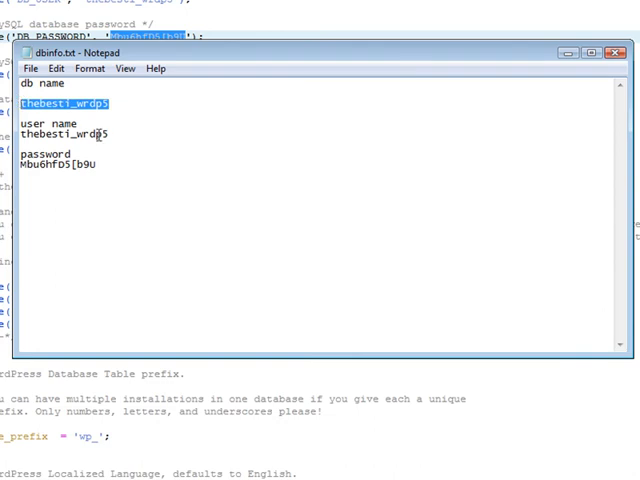
Replace the database-user placeholder with the real user name copied from the info file.
left_click(110, 132)
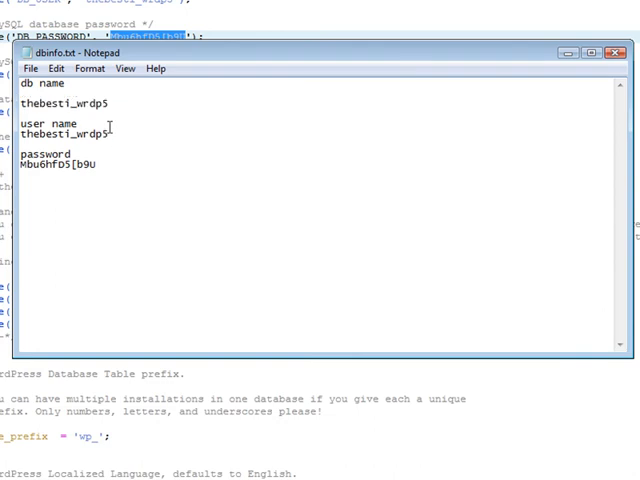
double_click(60, 104)
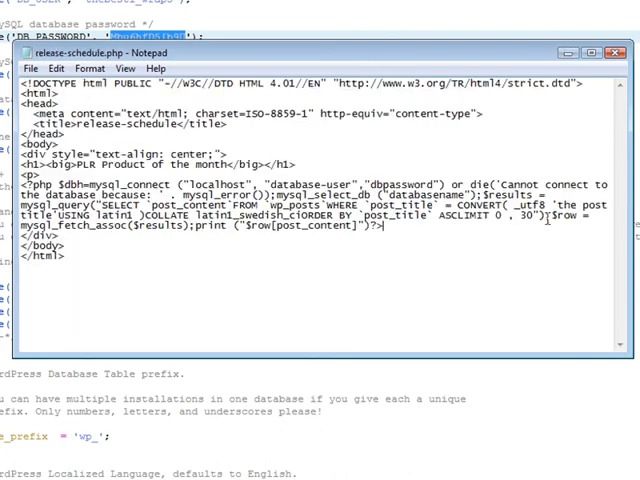
double_click(354, 184)
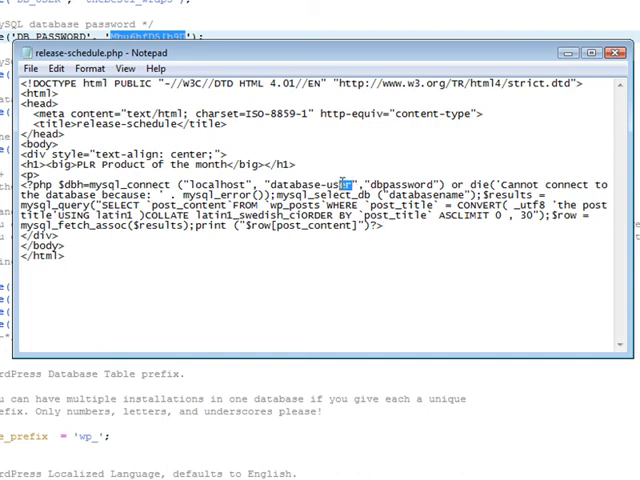
double_click(312, 184)
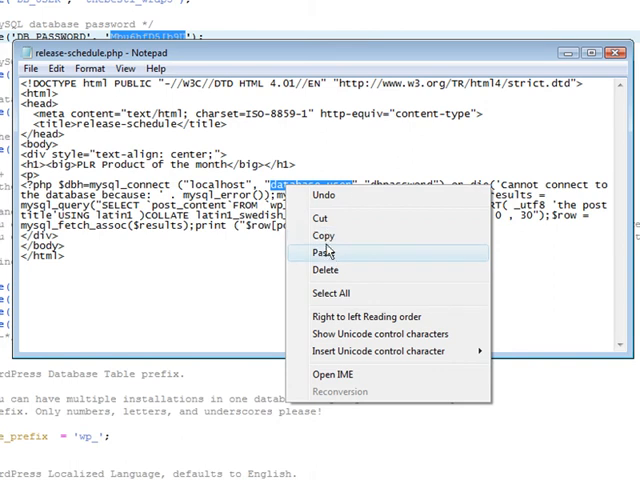
left_click(324, 252)
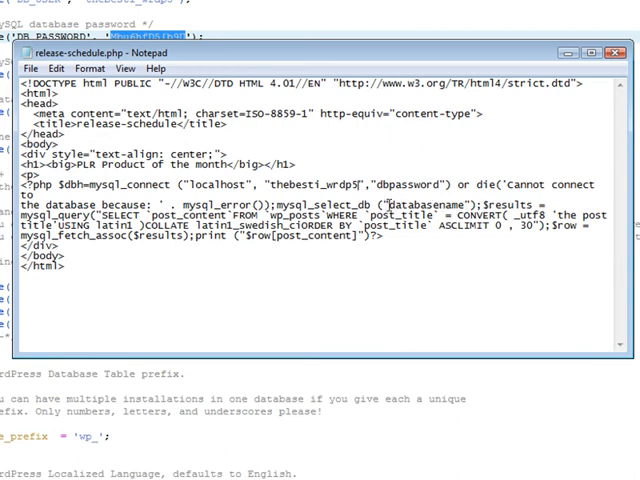
double_click(416, 208)
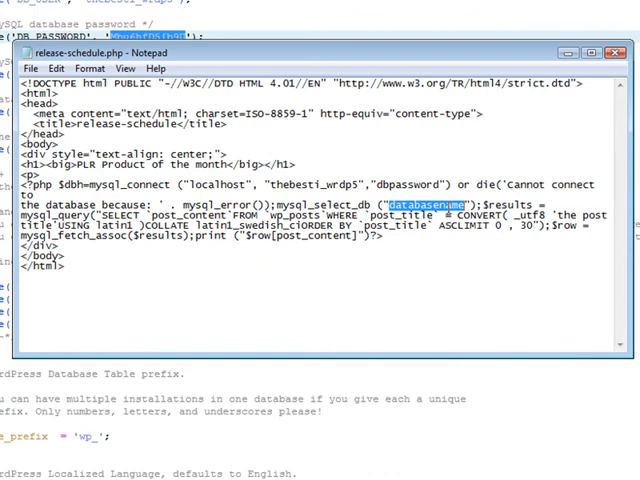
type("thebesti_wrdp5")
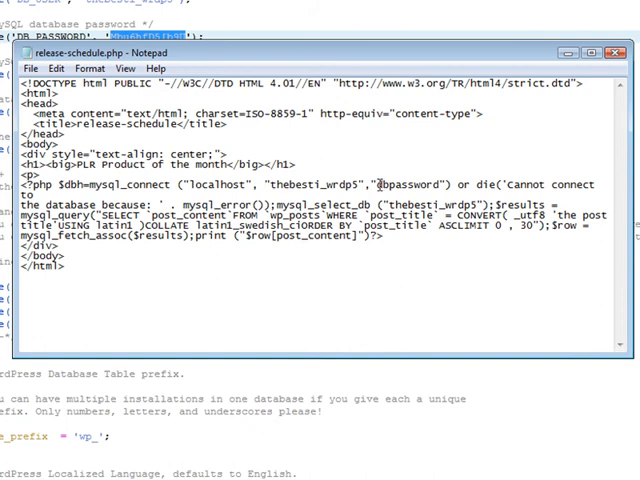
double_click(410, 184)
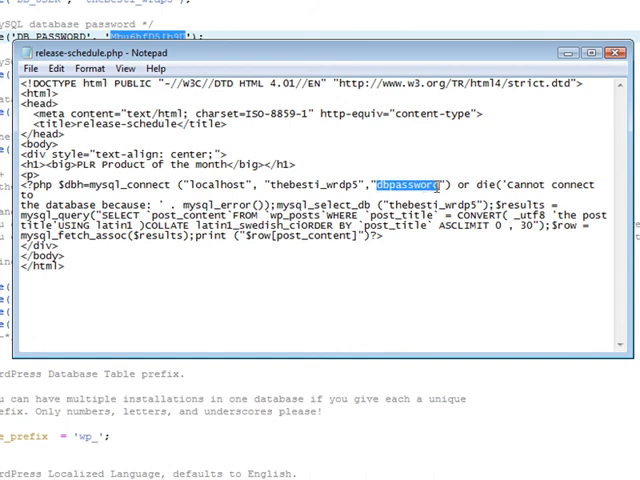
mouse_move(496, 256)
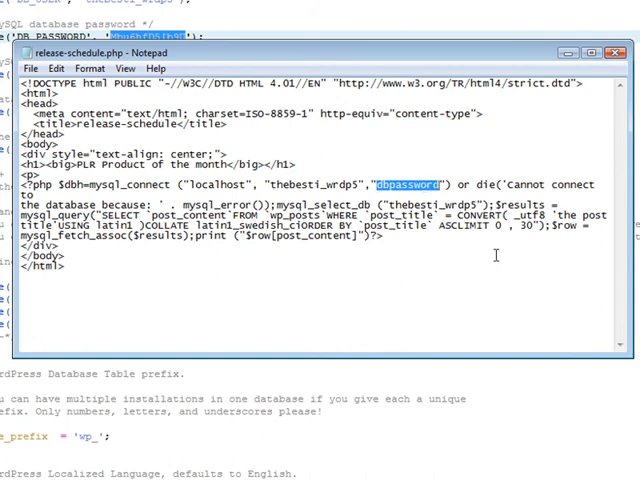
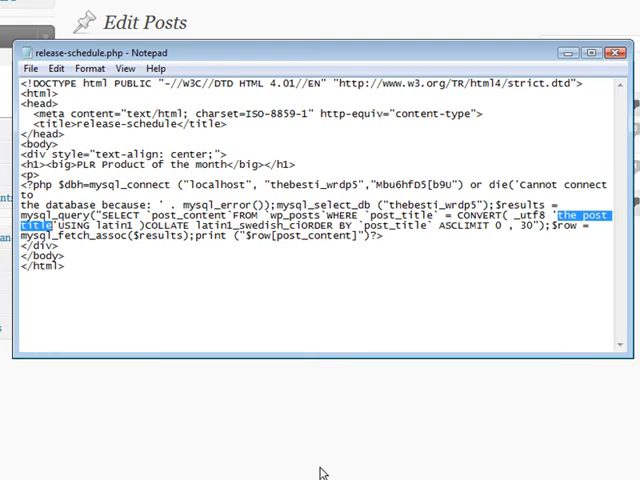
Make the query look up the post titled Release Schedule instead of 'the post title'.
type("Release Schedu")
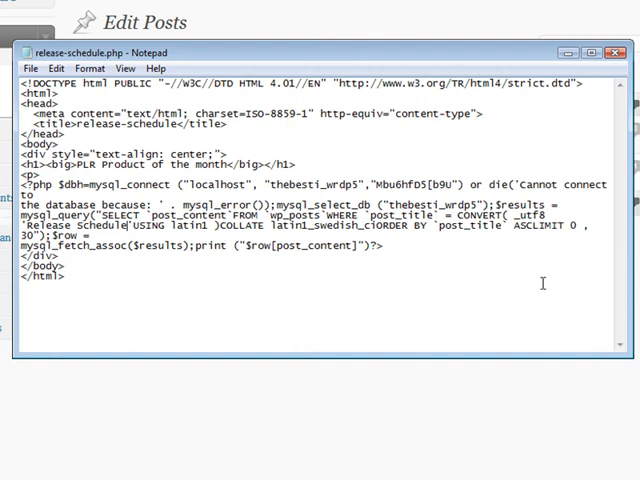
left_click(30, 68)
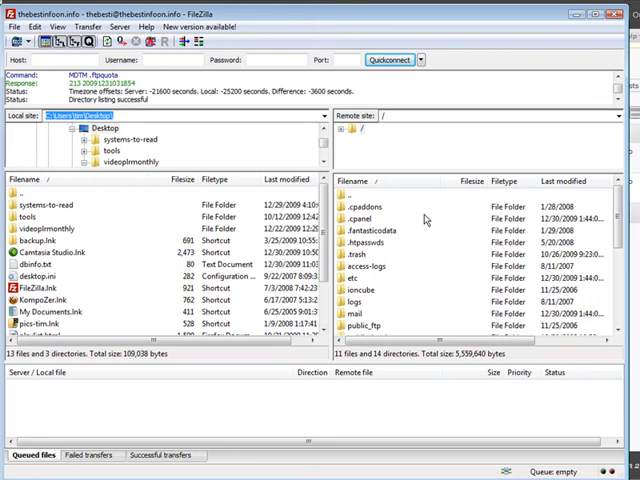
mouse_move(452, 294)
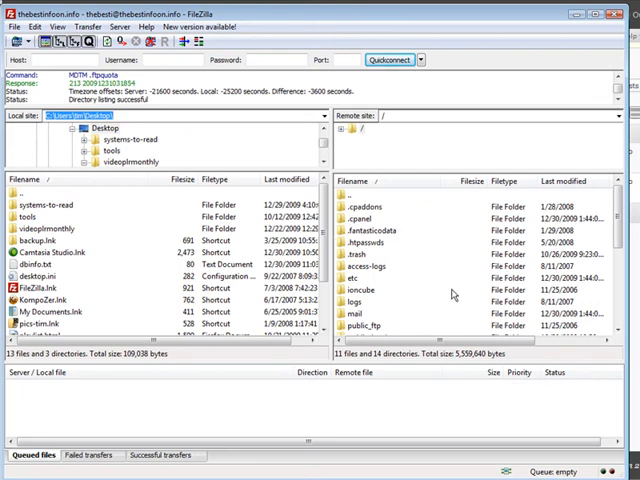
mouse_move(452, 294)
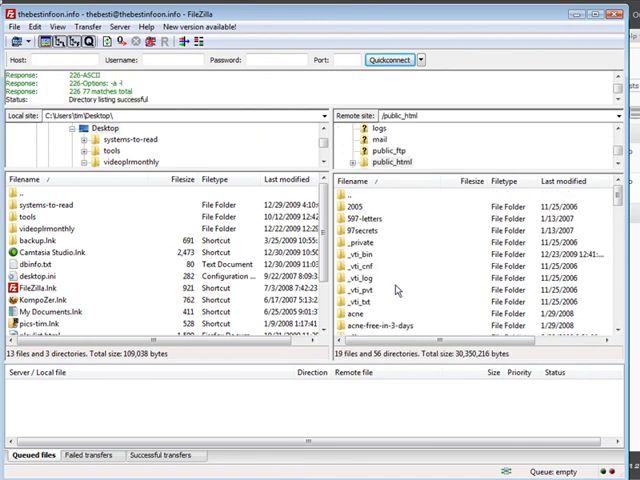
mouse_move(156, 320)
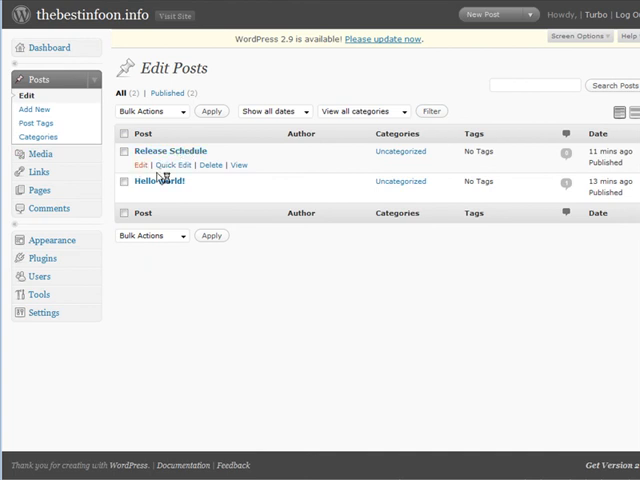
Edit the Release Schedule post showing its raw HTML markup.
left_click(172, 152)
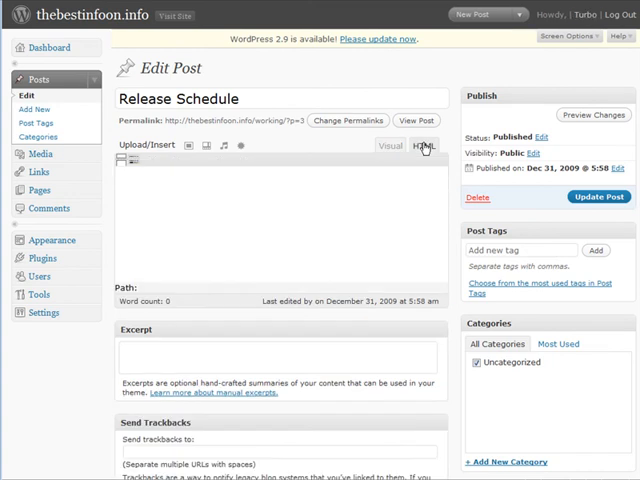
left_click(424, 144)
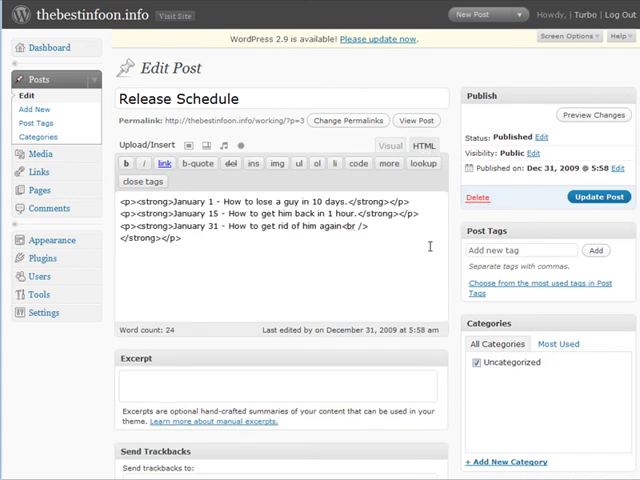